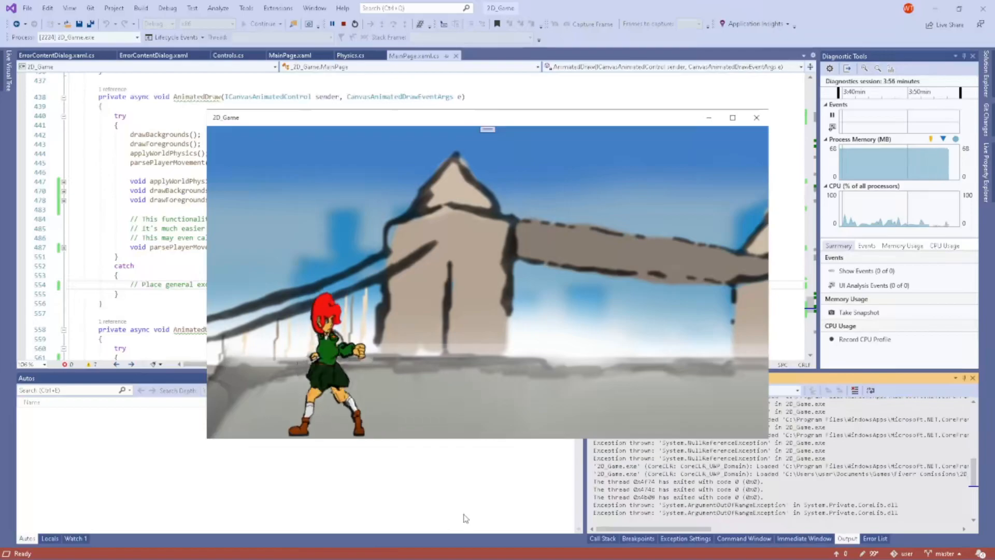
Bring MainPage.xaml.cs forward over the game window and read the AnimatedDraw method.
left_click(756, 117)
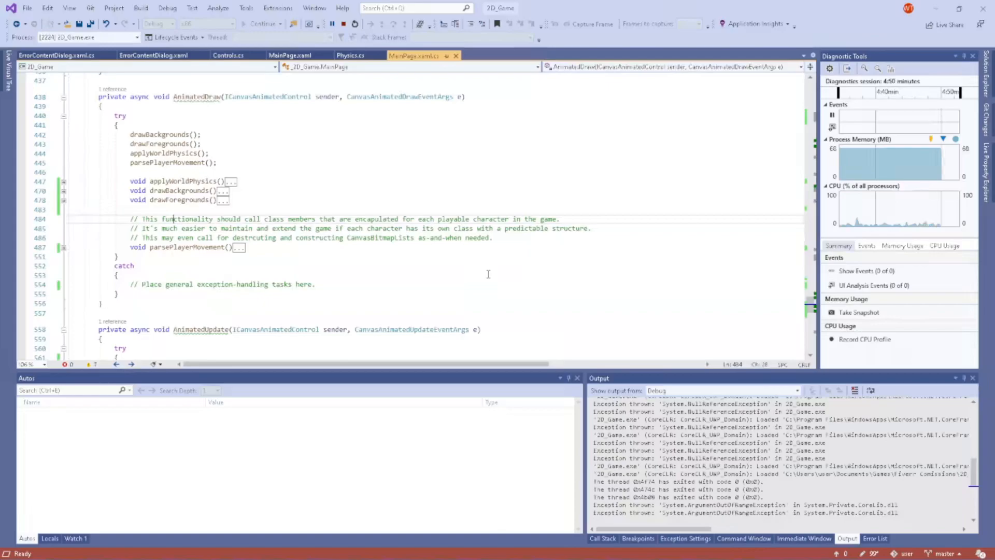
mouse_move(465, 261)
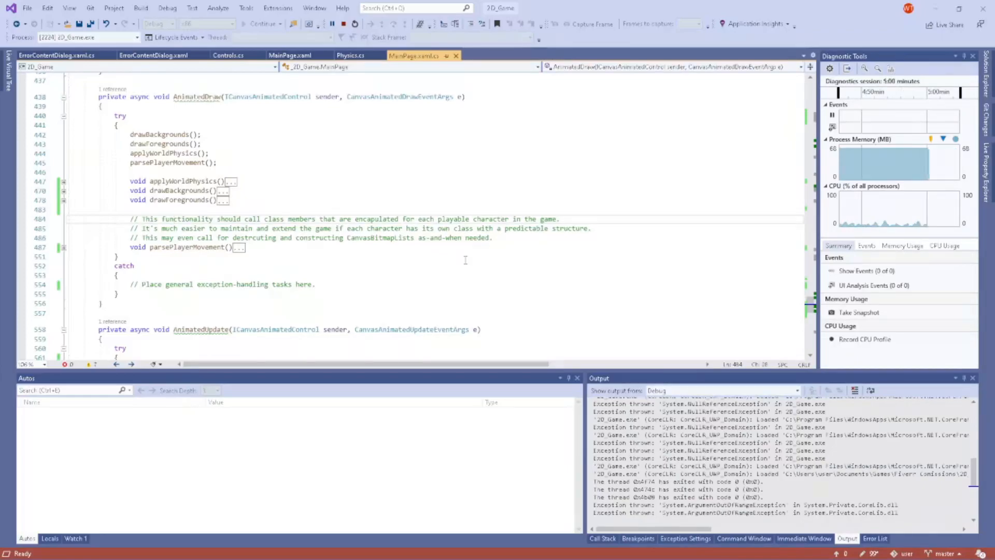
scroll("down", 3)
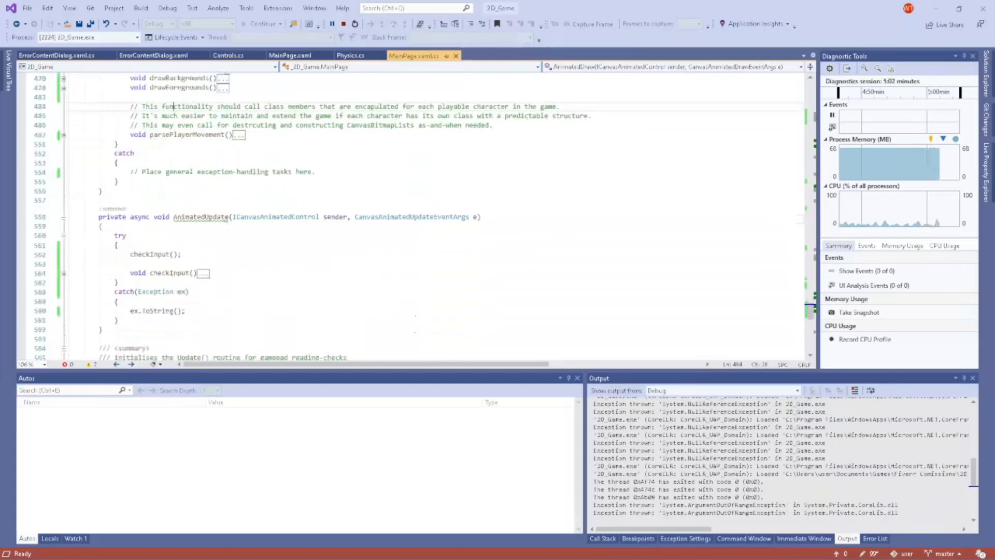
scroll("up", 3)
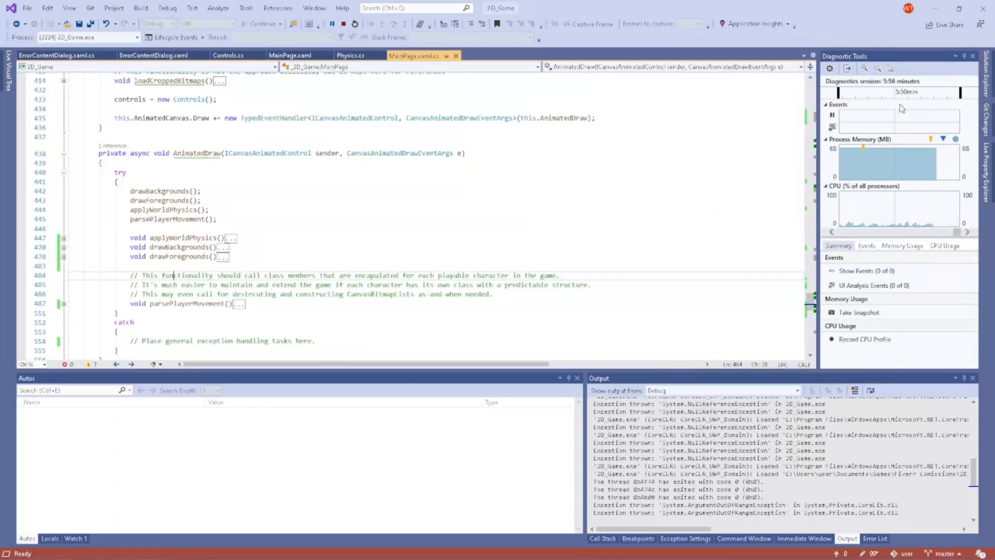
mouse_move(900, 131)
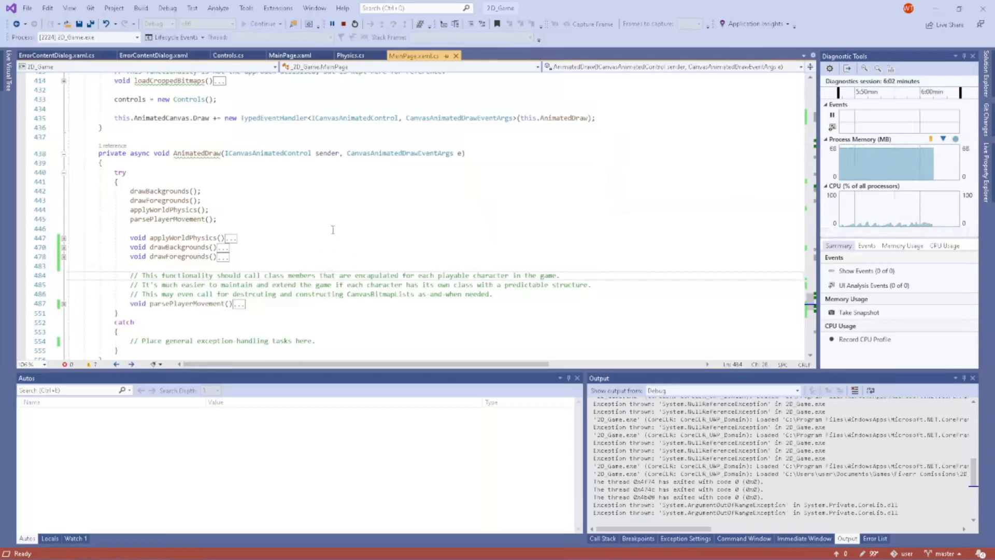
Browse MainPage.xaml.cs and expand parsePlayerMovement to show its gamepad and idle-animation code.
scroll("down", 3)
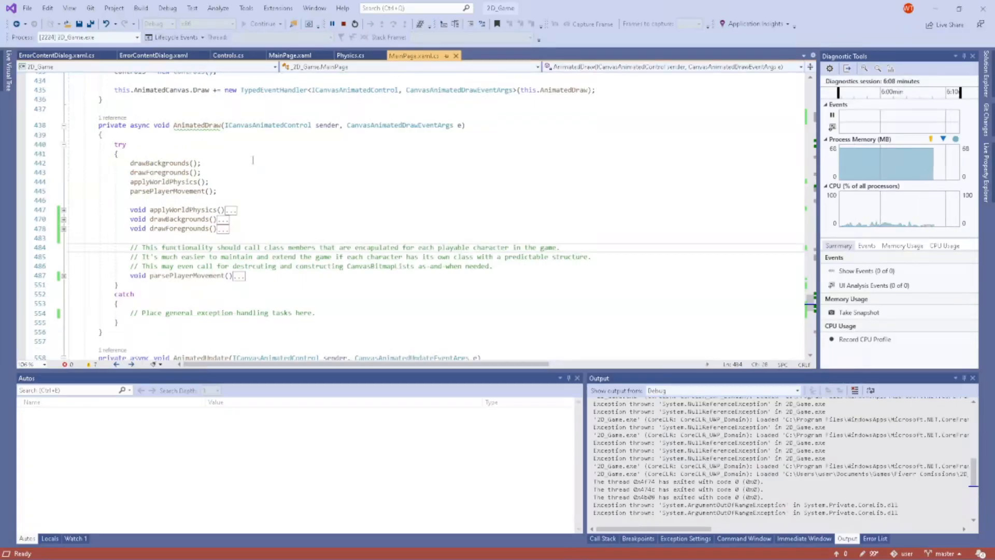
scroll("down", 3)
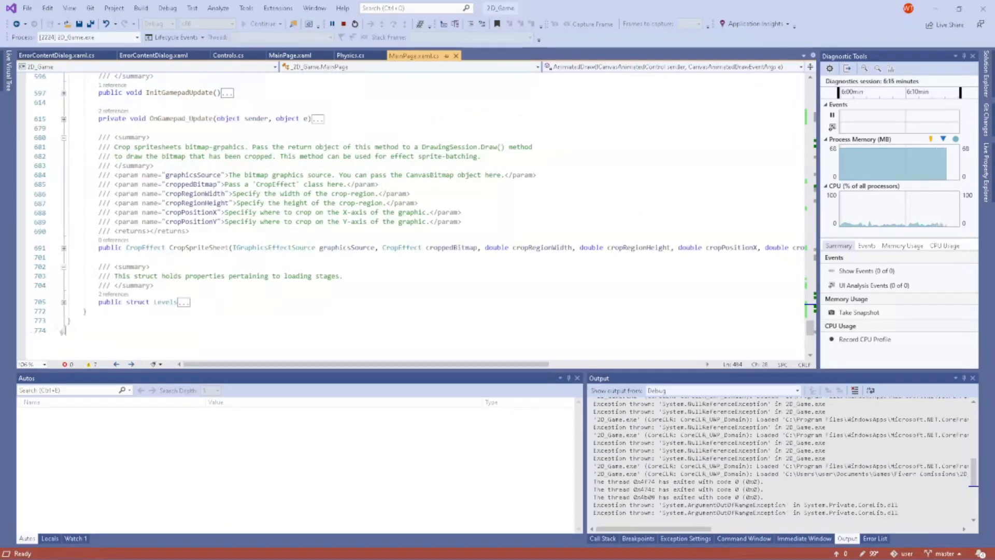
scroll("up", 3)
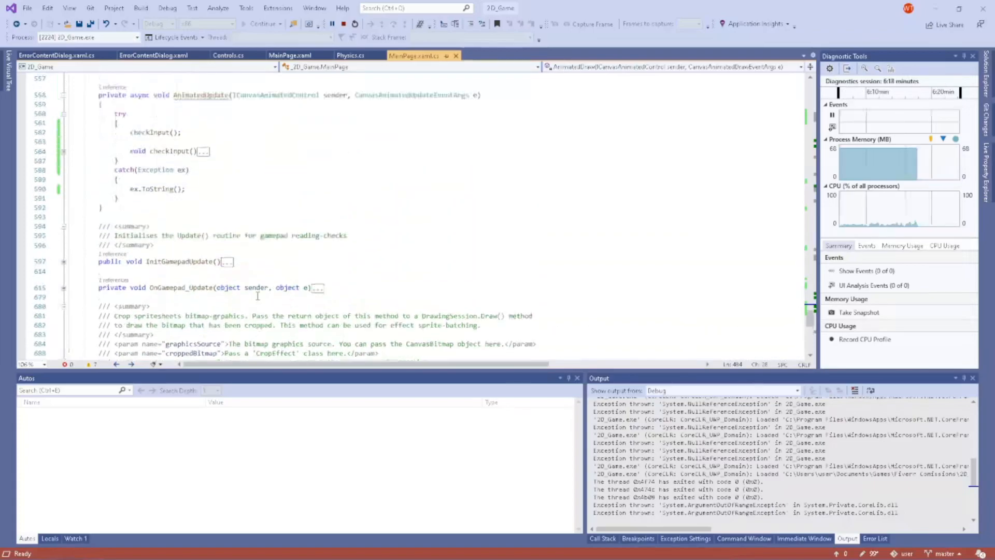
scroll("up", 3)
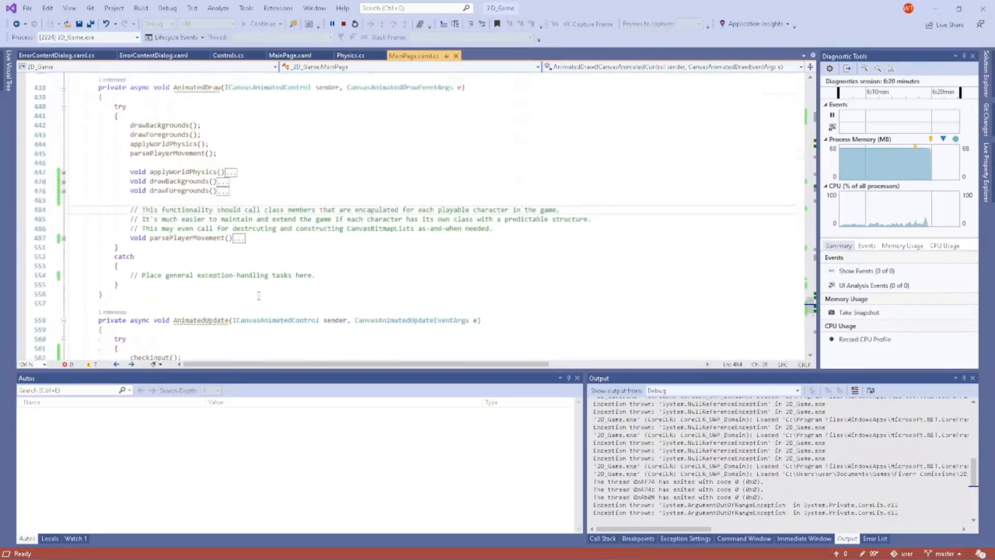
scroll("up", 3)
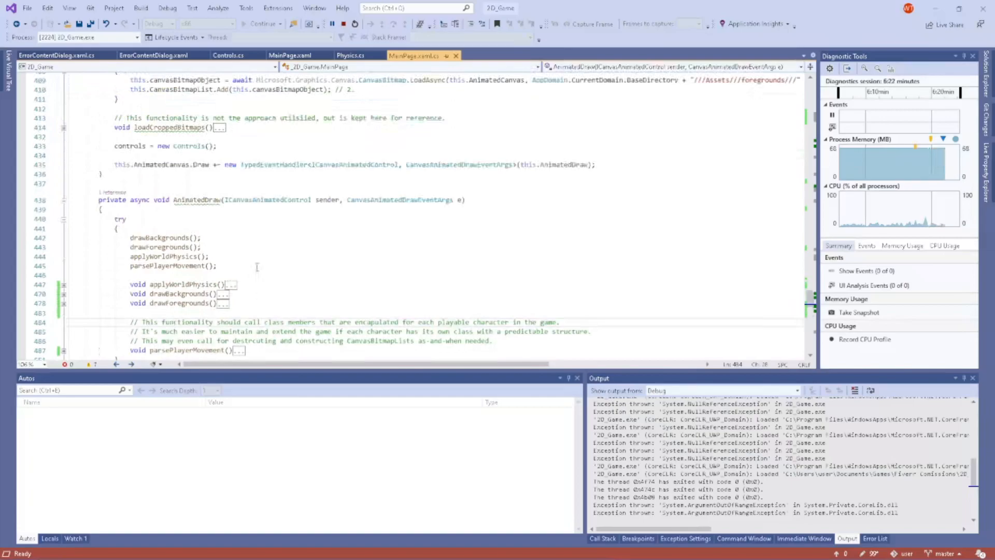
scroll("down", 3)
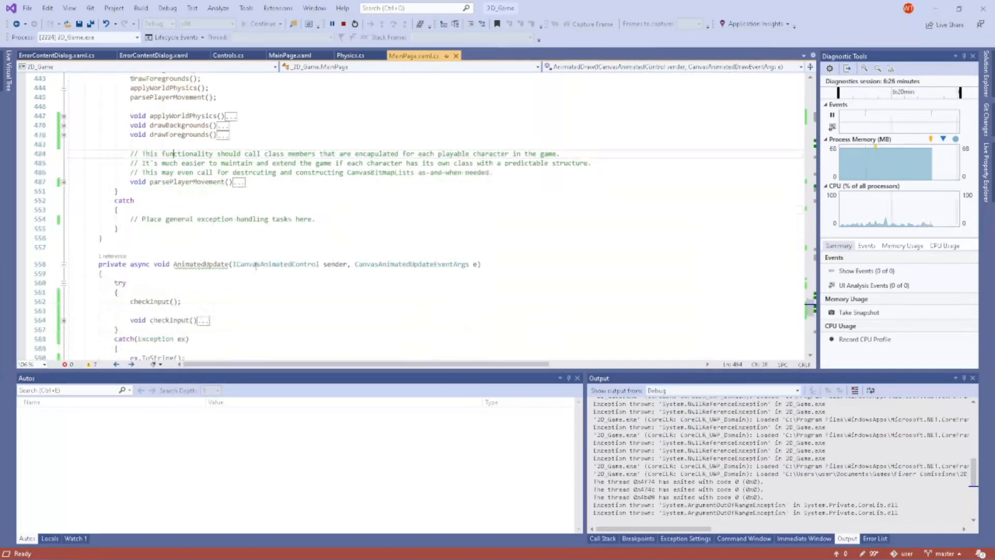
scroll("down", 3)
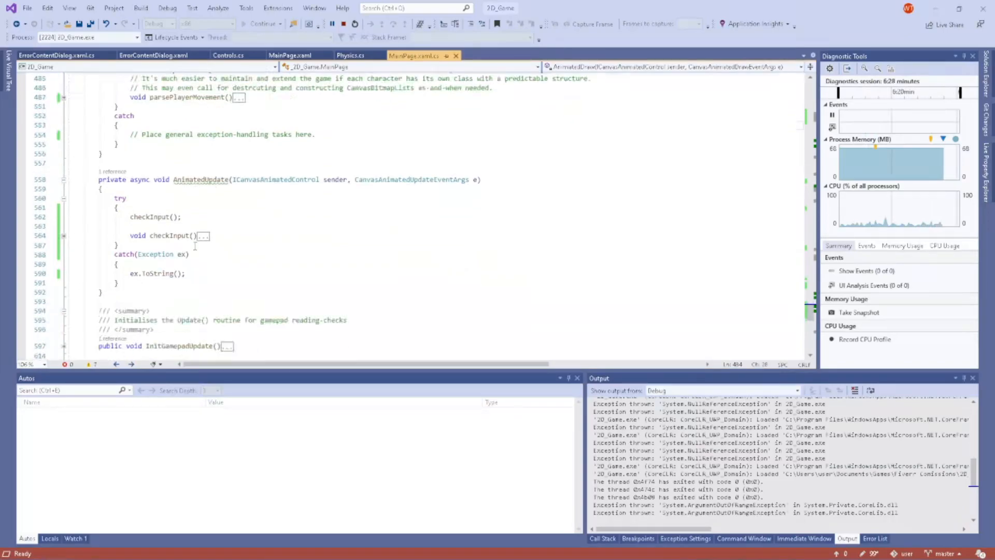
scroll("up", 3)
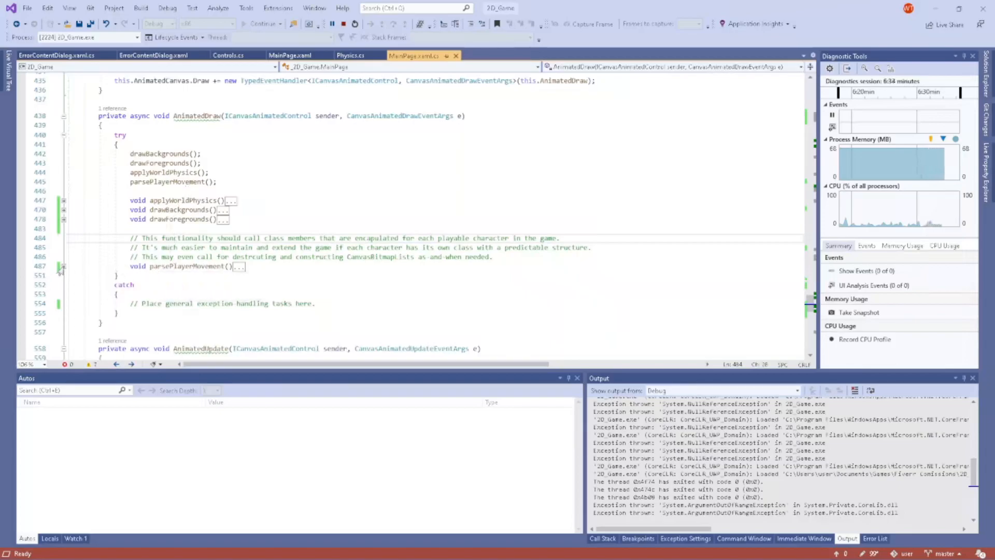
left_click(63, 267)
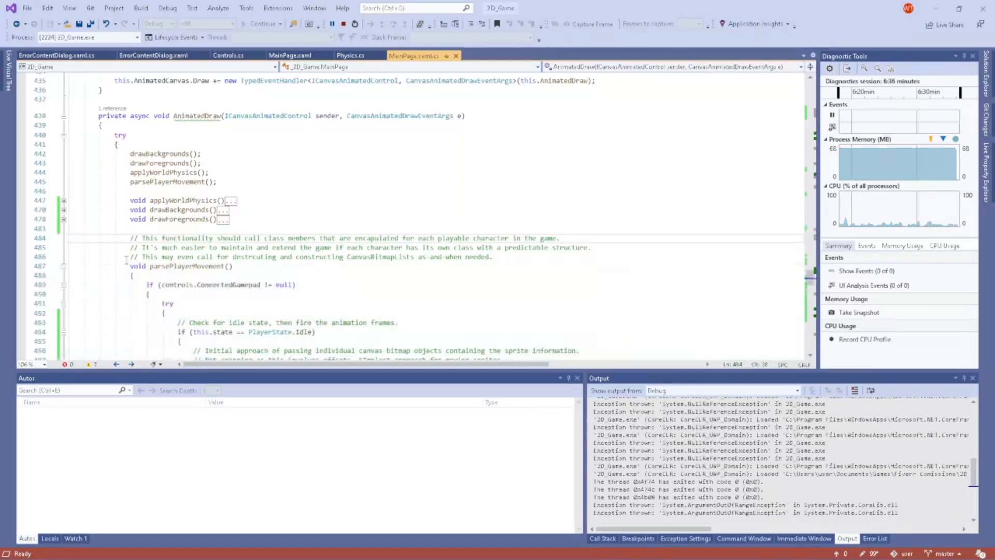
Scroll to the idle-state DrawImage call that uses AnimateSprites.
scroll("down", 3)
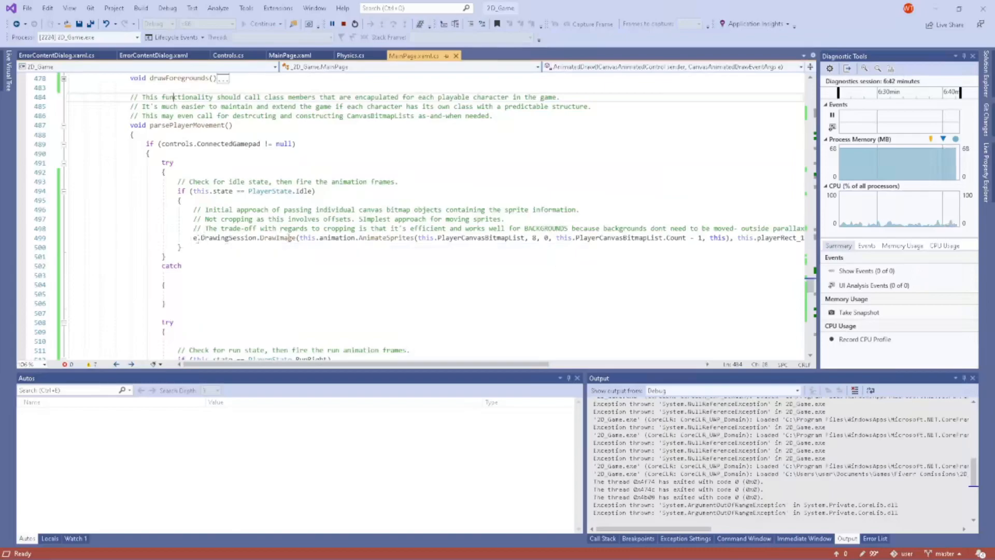
mouse_move(293, 238)
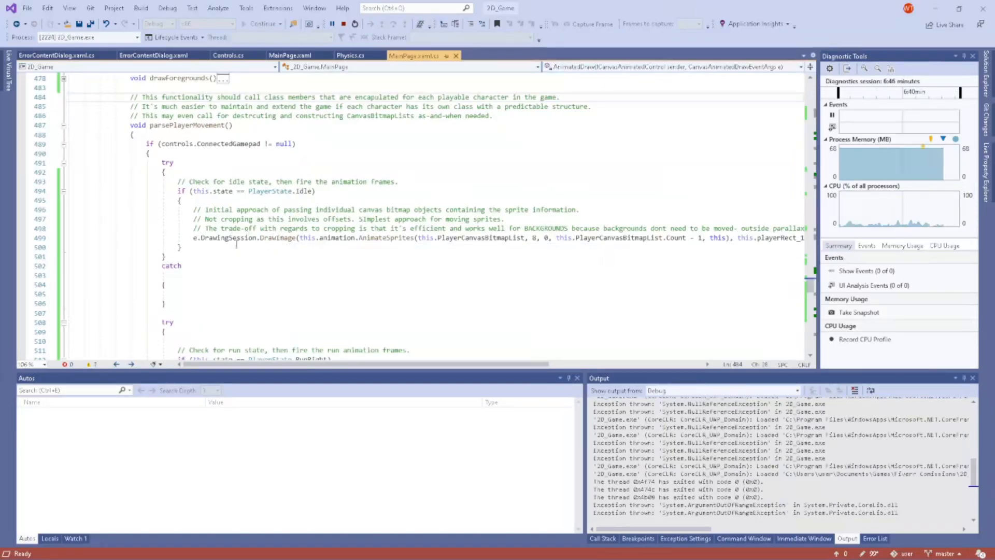
mouse_move(299, 238)
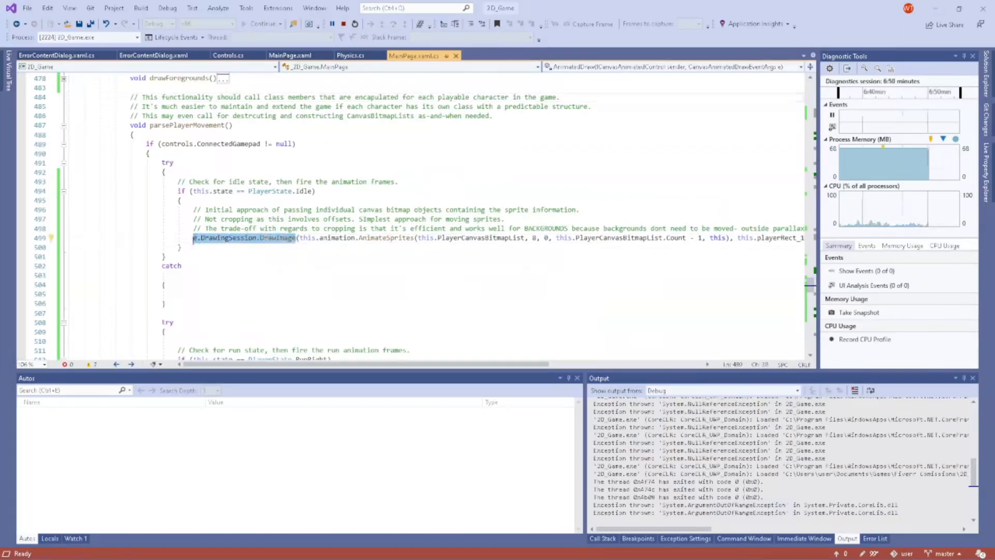
mouse_move(335, 239)
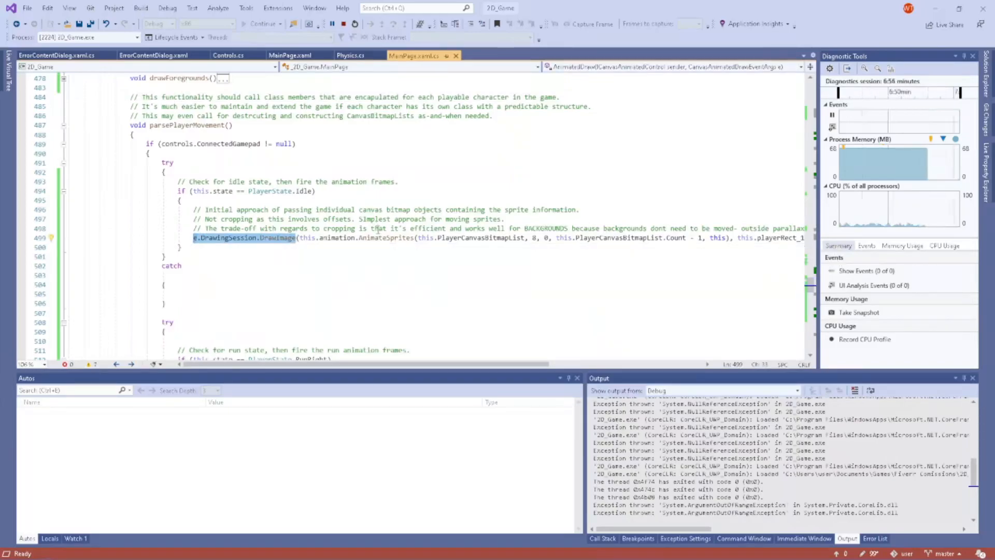
mouse_move(397, 238)
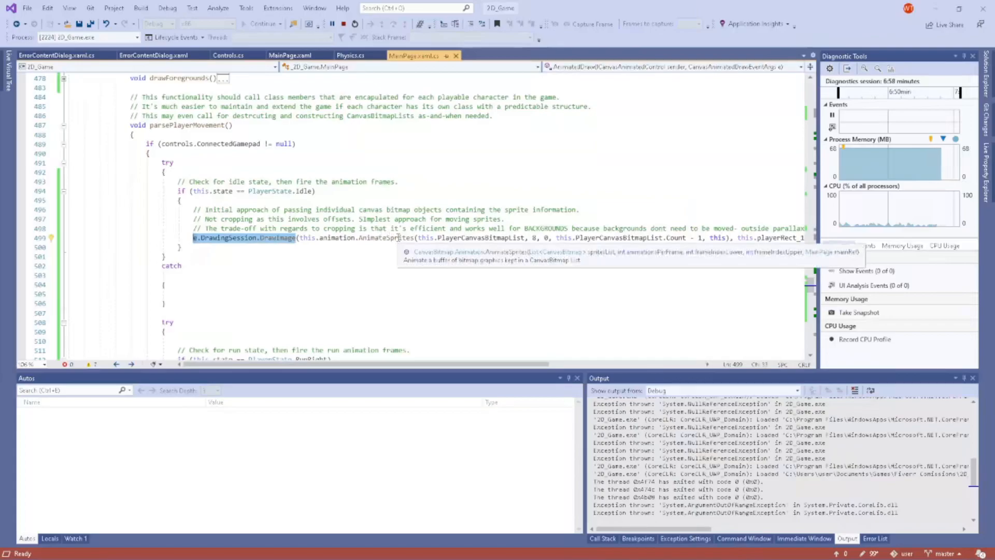
mouse_move(485, 237)
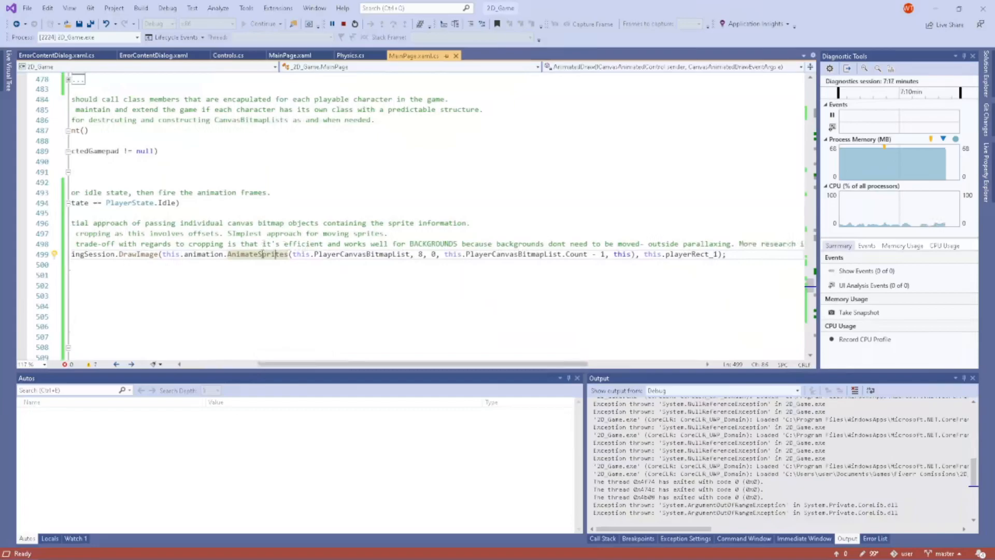
mouse_move(349, 254)
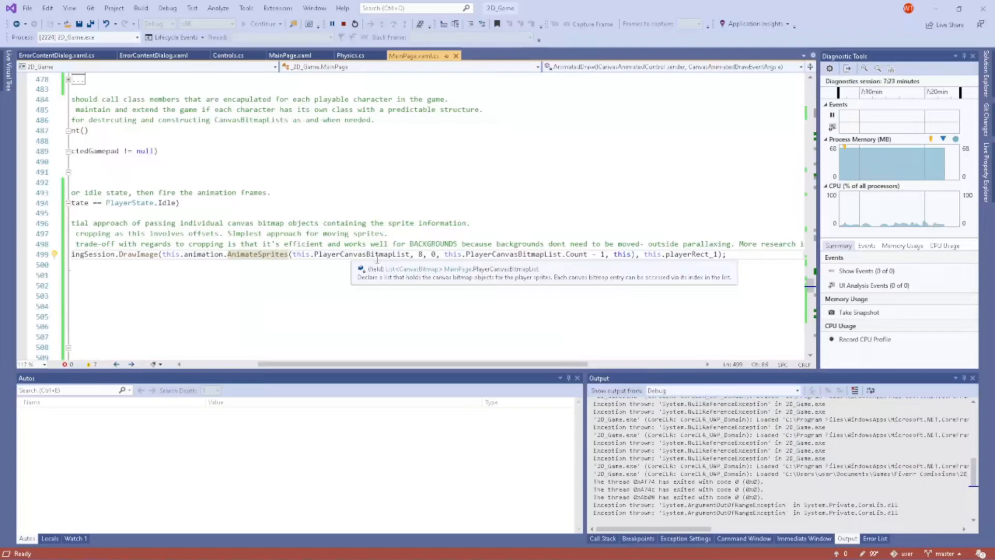
mouse_move(421, 254)
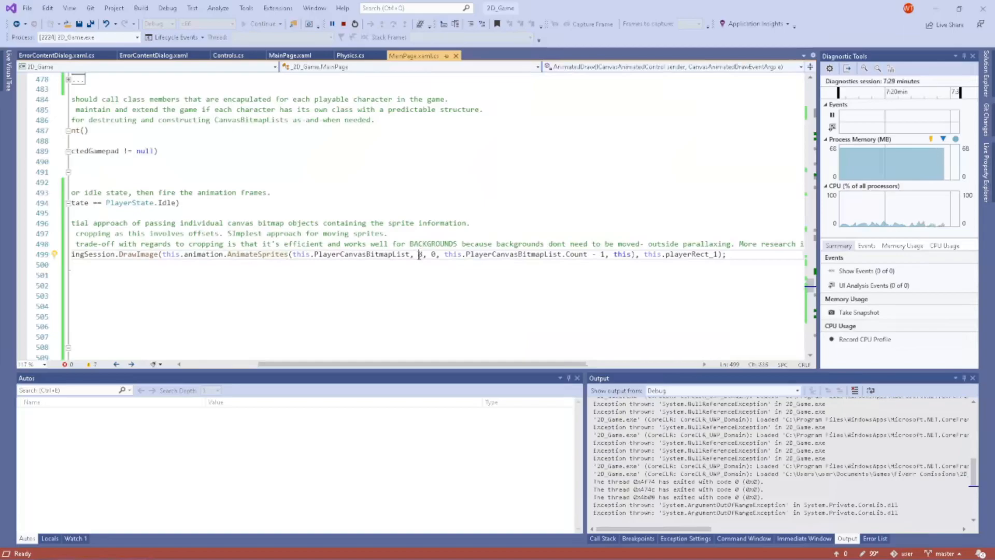
left_click(419, 254)
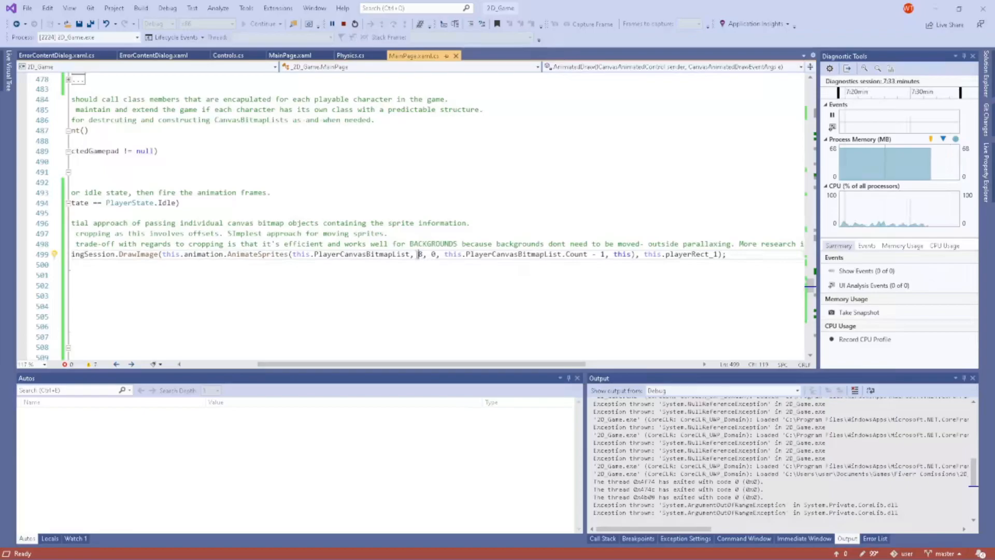
mouse_move(420, 254)
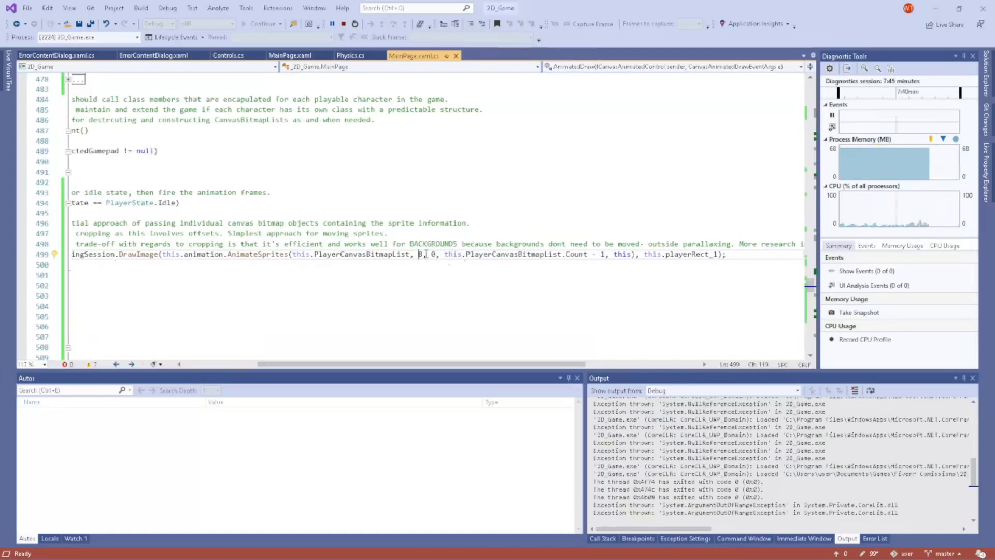
mouse_move(138, 254)
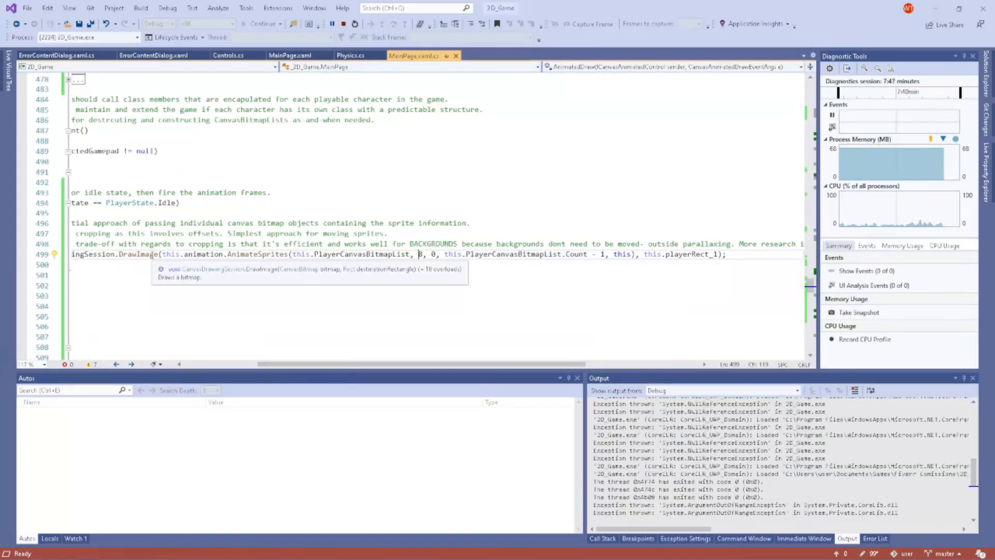
mouse_move(244, 255)
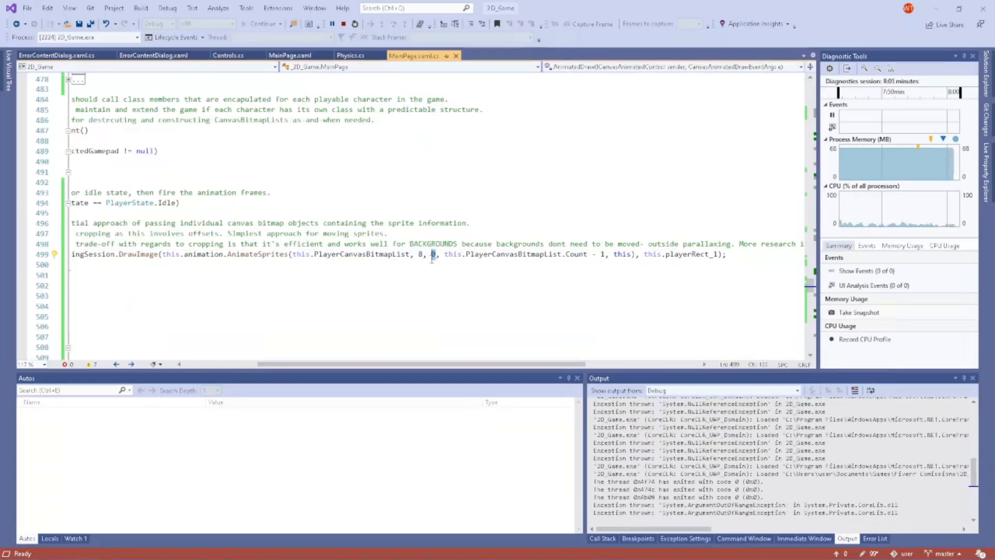
mouse_move(432, 254)
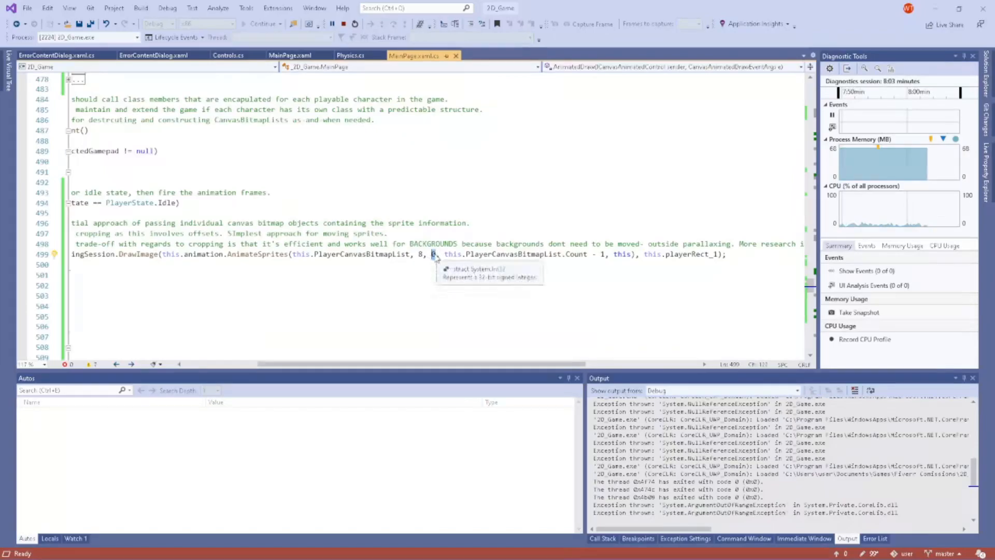
mouse_move(572, 254)
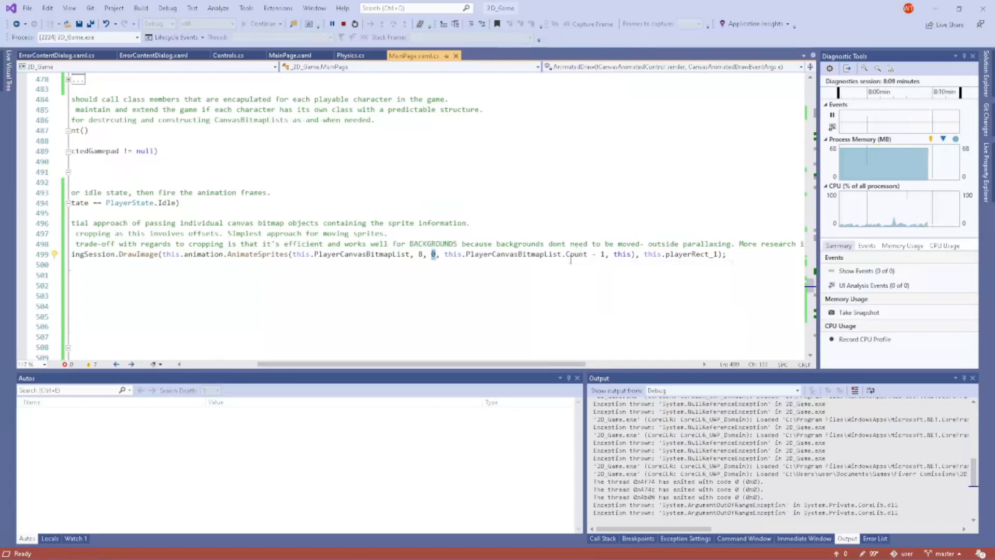
mouse_move(577, 253)
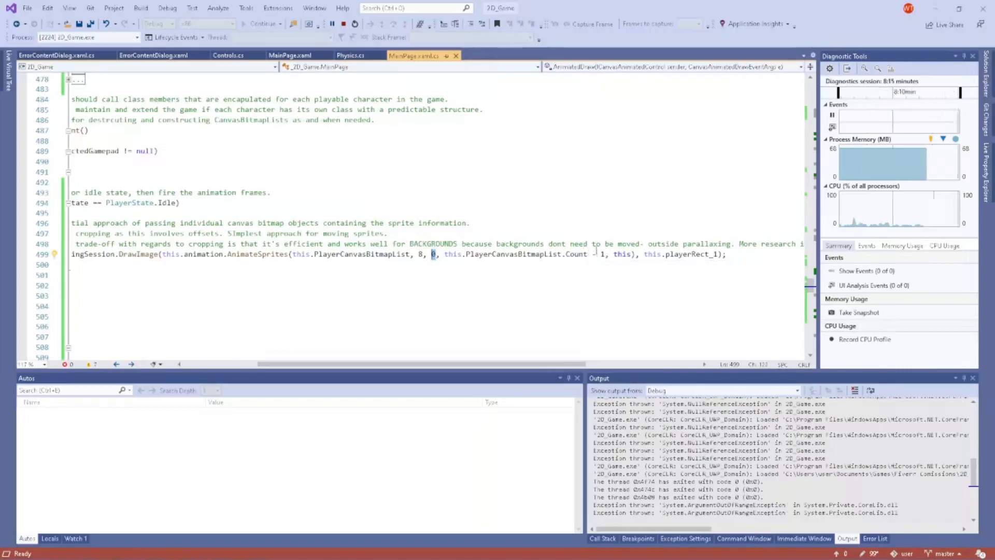
mouse_move(577, 266)
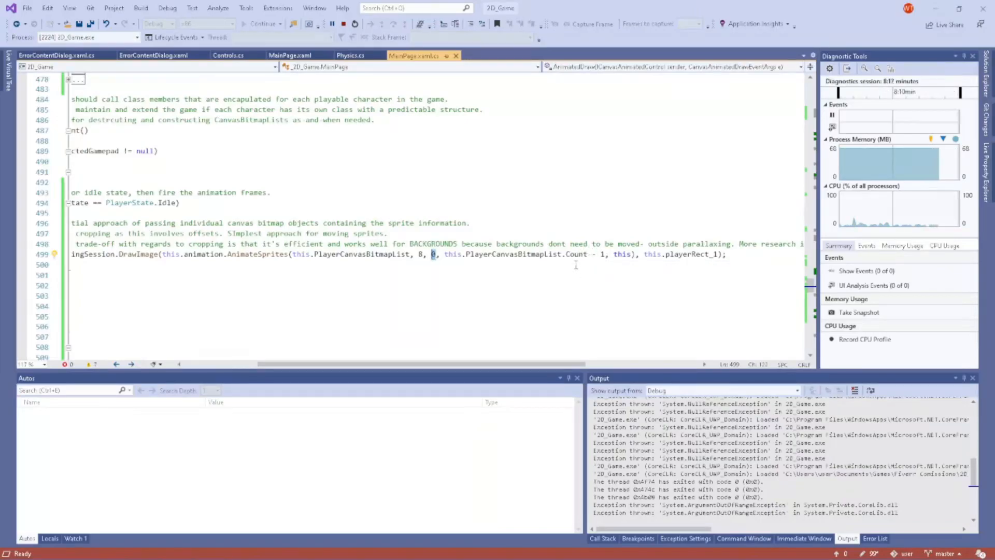
mouse_move(622, 254)
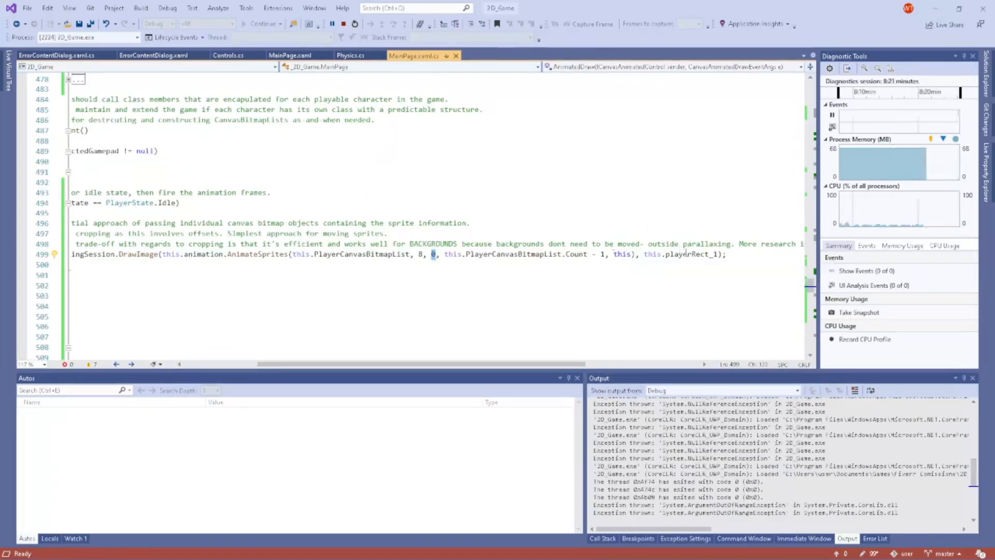
double_click(688, 255)
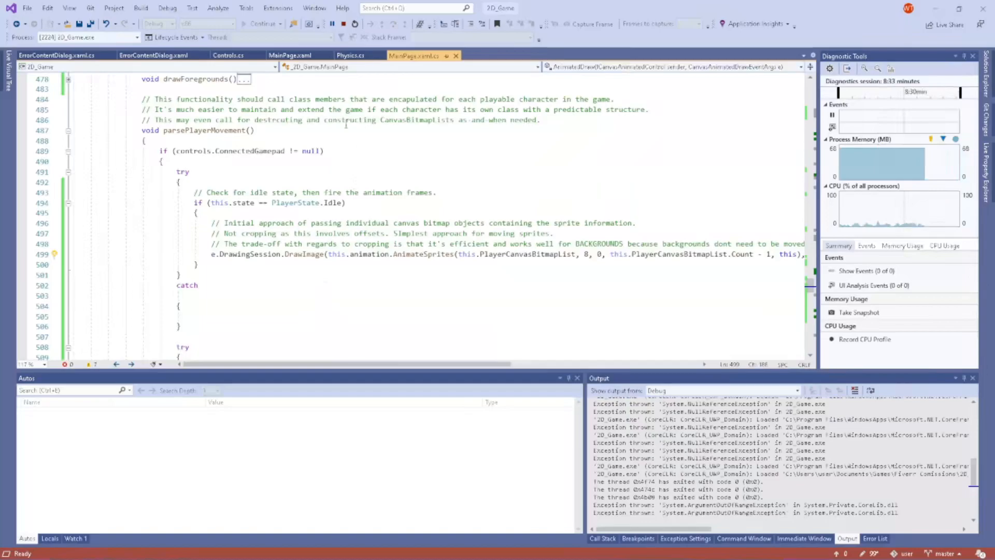
Switch to Physics.cs and review the Camera method's two parallax branches.
left_click(351, 55)
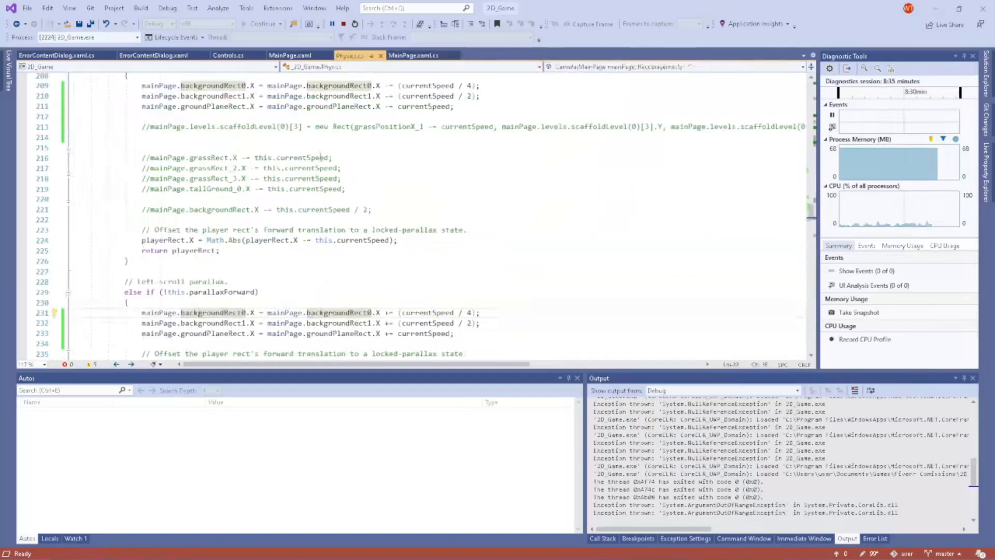
scroll("up", 3)
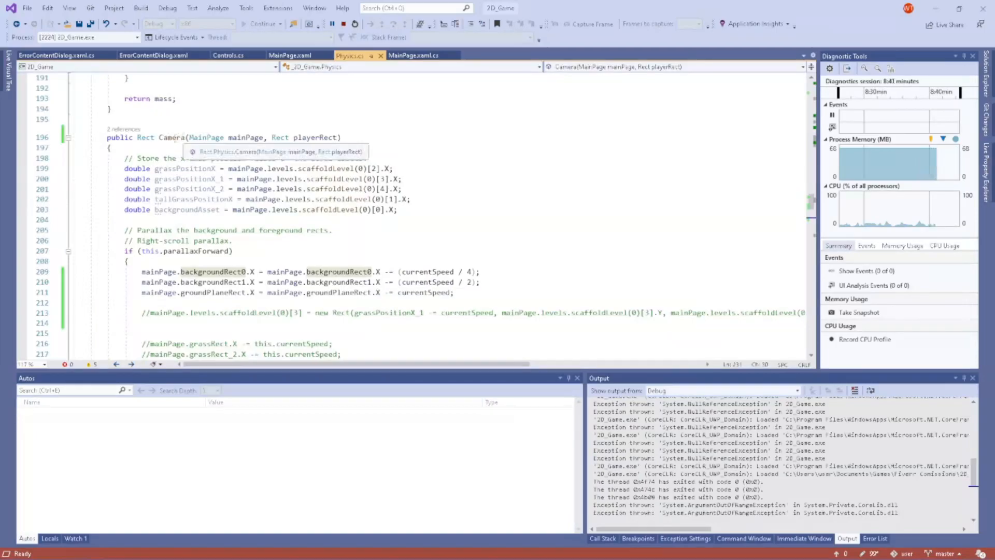
double_click(171, 138)
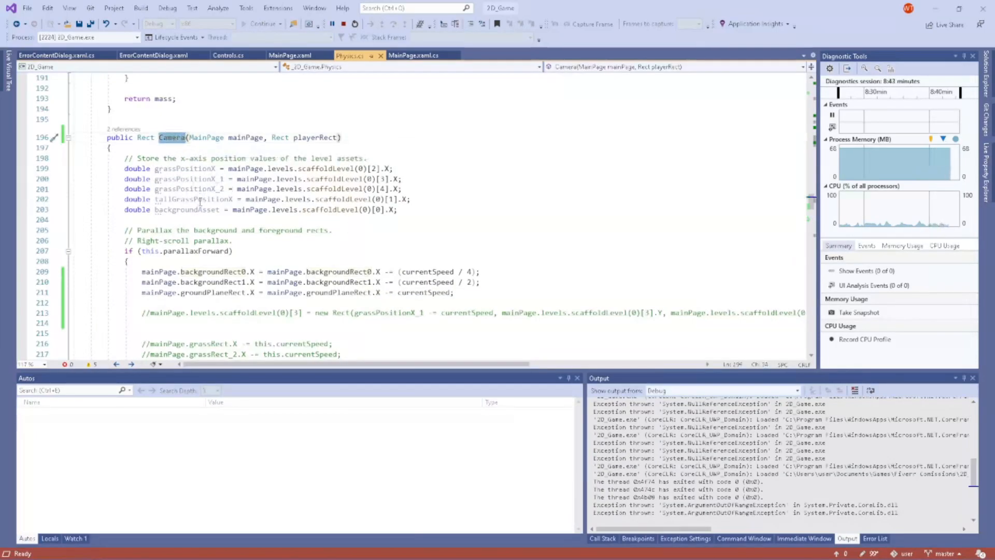
mouse_move(187, 210)
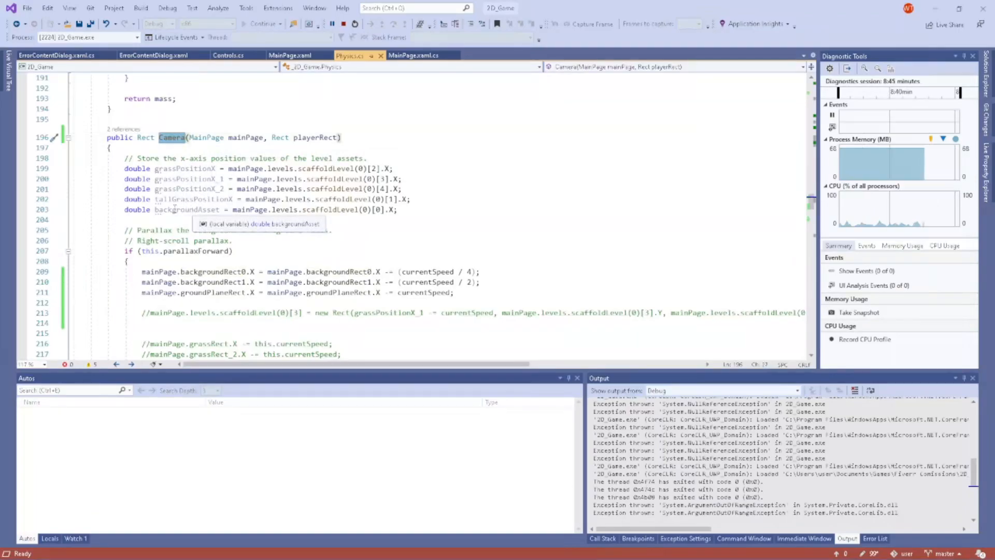
scroll("down", 3)
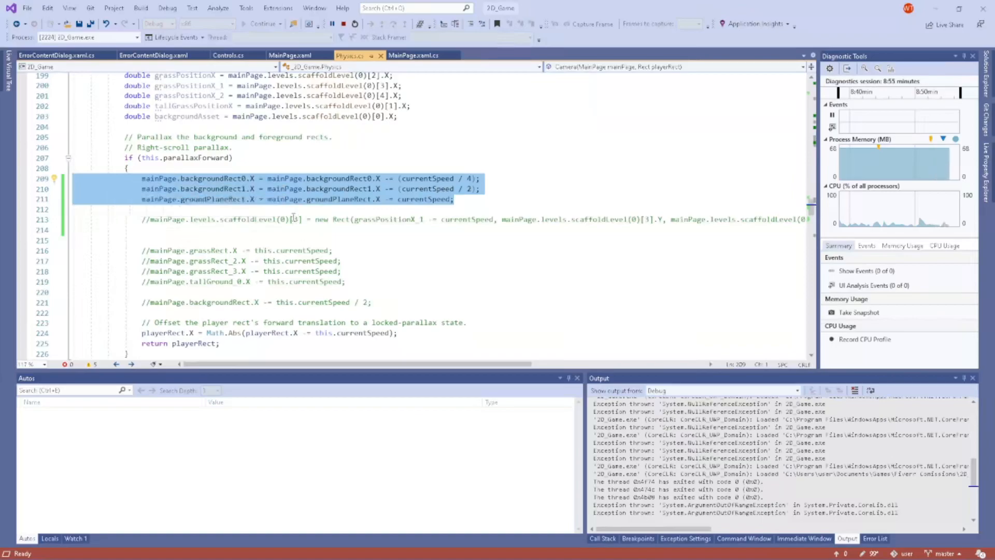
scroll("down", 3)
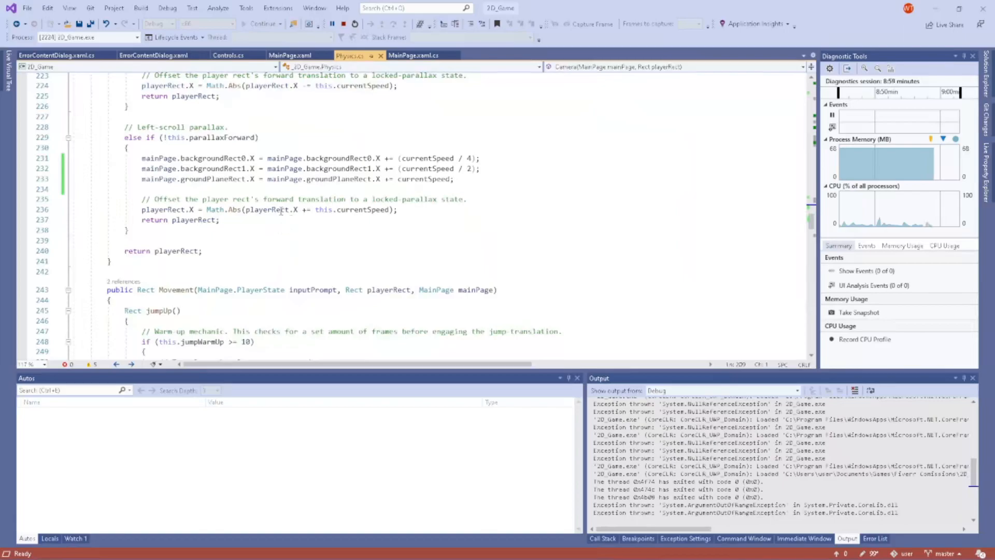
left_click(126, 147)
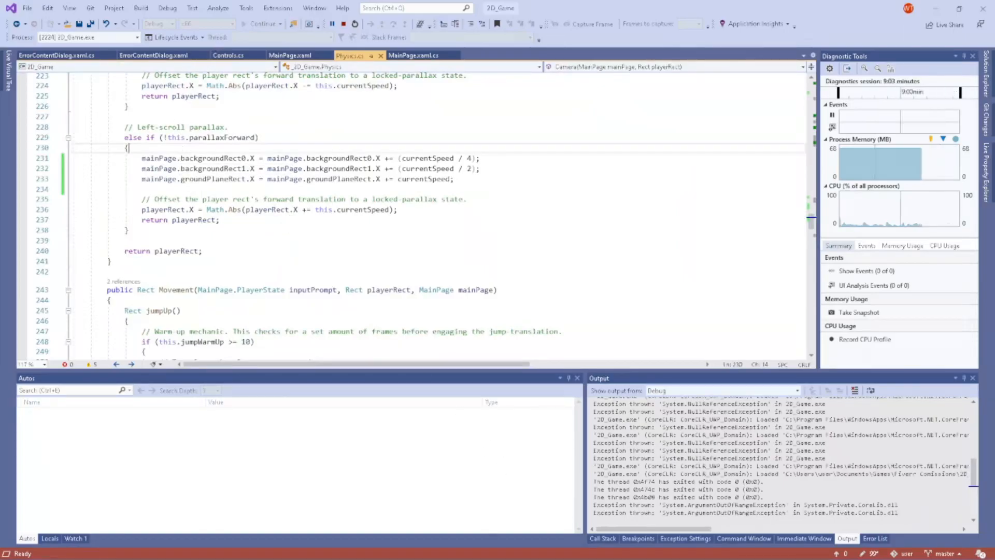
Bring the running 2D_Game window back to the front.
left_click(261, 24)
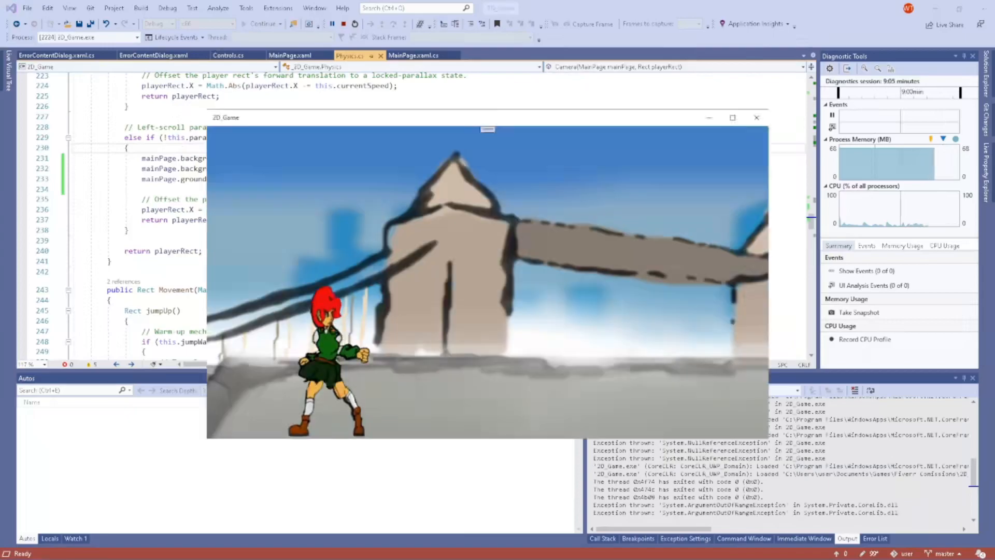